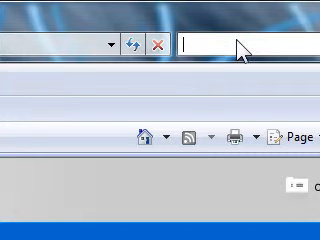
# Step: Search 'google' from the Internet Explorer search box to reach Google
pyautogui.write('gg')
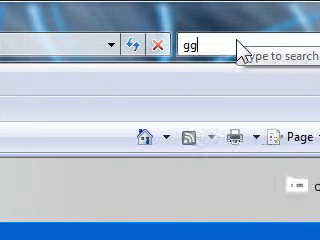
pyautogui.write('oogle')
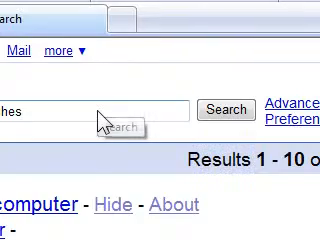
# Step: Scan the Google results for Photoshop brushes to find the Brusheezy link
pyautogui.scroll(-3)
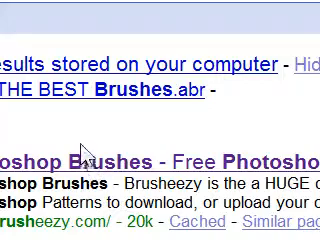
pyautogui.scroll(-3)
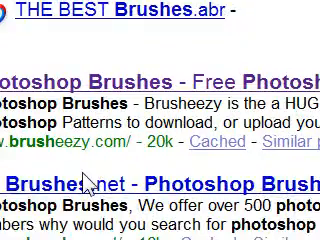
pyautogui.scroll(-3)
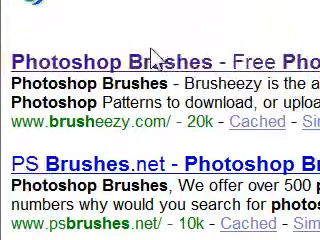
pyautogui.scroll(3)
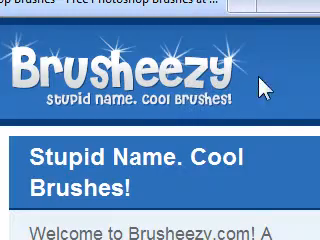
pyautogui.scroll(-3)
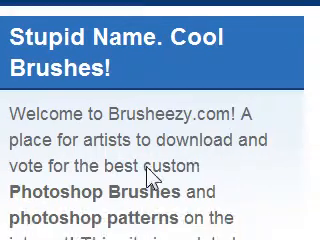
pyautogui.scroll(-3)
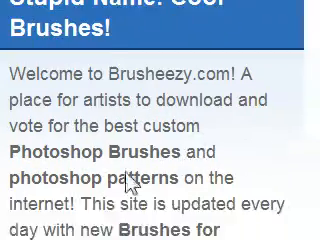
pyautogui.scroll(-3)
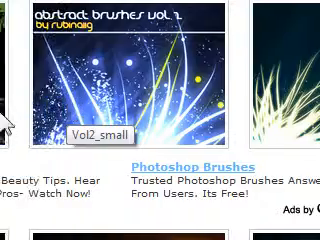
pyautogui.scroll(-3)
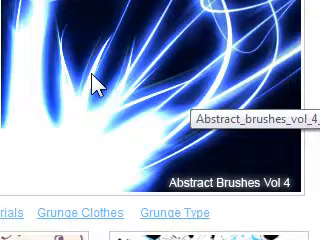
pyautogui.scroll(-3)
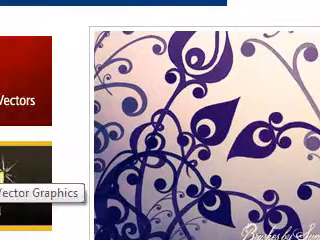
pyautogui.scroll(-3)
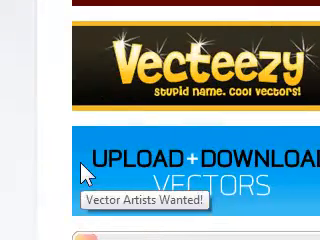
pyautogui.scroll(-3)
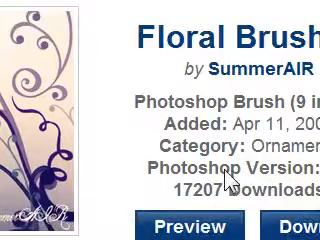
pyautogui.scroll(-3)
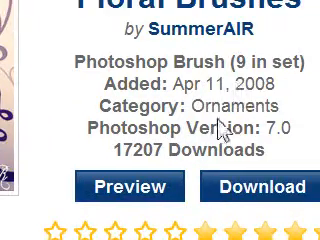
pyautogui.scroll(-3)
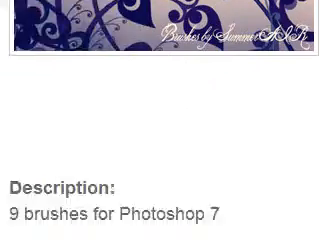
pyautogui.scroll(-3)
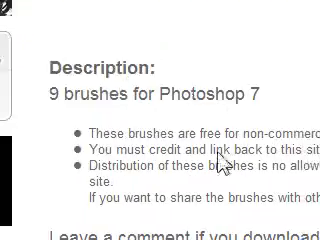
pyautogui.scroll(-3)
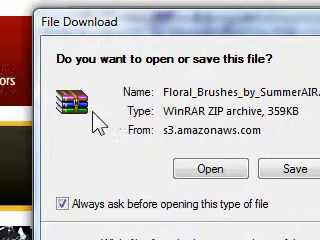
pyautogui.moveTo(148, 136)
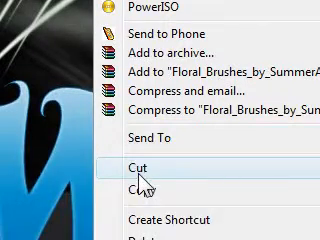
# Step: Copy the extracted Floral Brushes file and browse the Photoshop CS3 folder toward Presets > Brushes
pyautogui.click(136, 166)
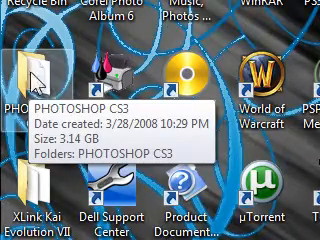
pyautogui.doubleClick(36, 76)
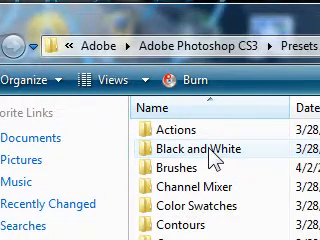
pyautogui.scroll(-3)
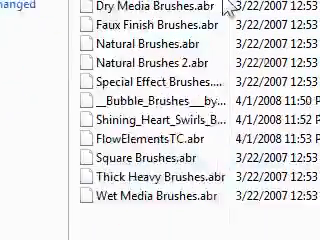
pyautogui.scroll(-3)
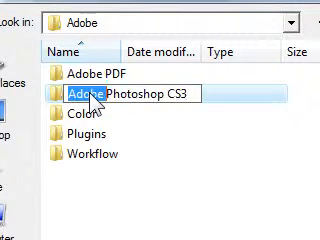
# Step: Browse the Load dialog into Photoshop CS3's folder to find Floral_Brushes_by_SummerAIR.abr
pyautogui.doubleClick(100, 96)
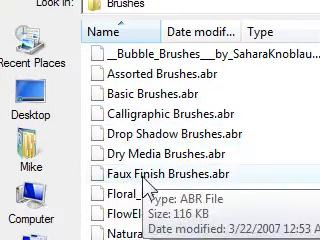
pyautogui.scroll(-3)
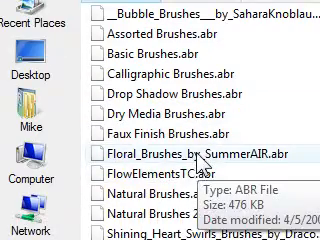
pyautogui.scroll(-3)
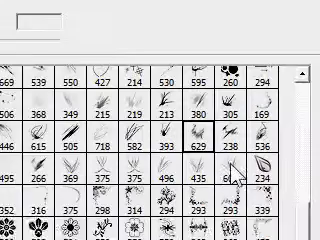
pyautogui.scroll(-3)
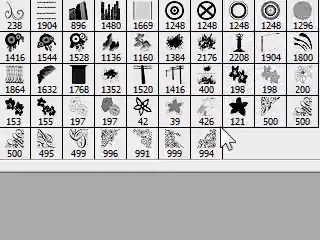
pyautogui.scroll(-3)
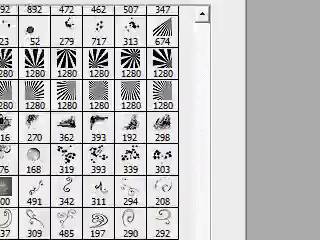